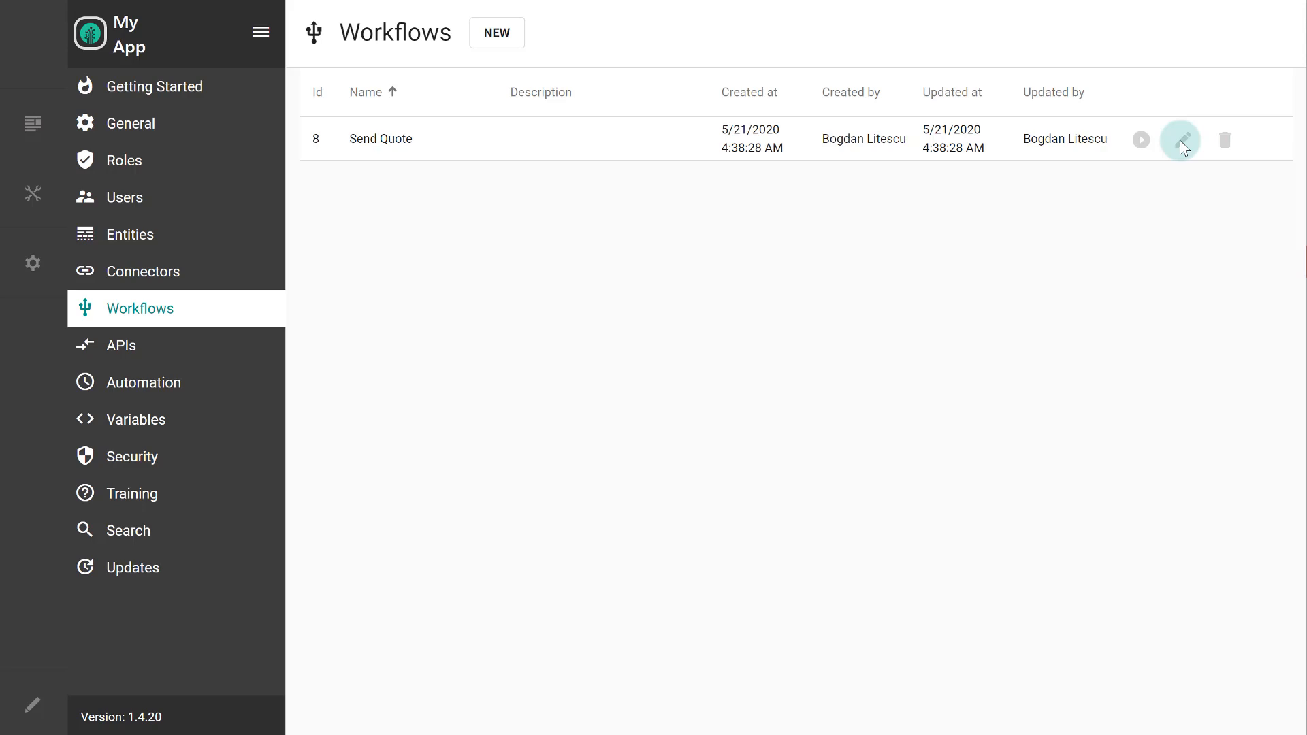
Edit the Send Quote workflow and view its input parameters, with Lead listed
left_click(1179, 139)
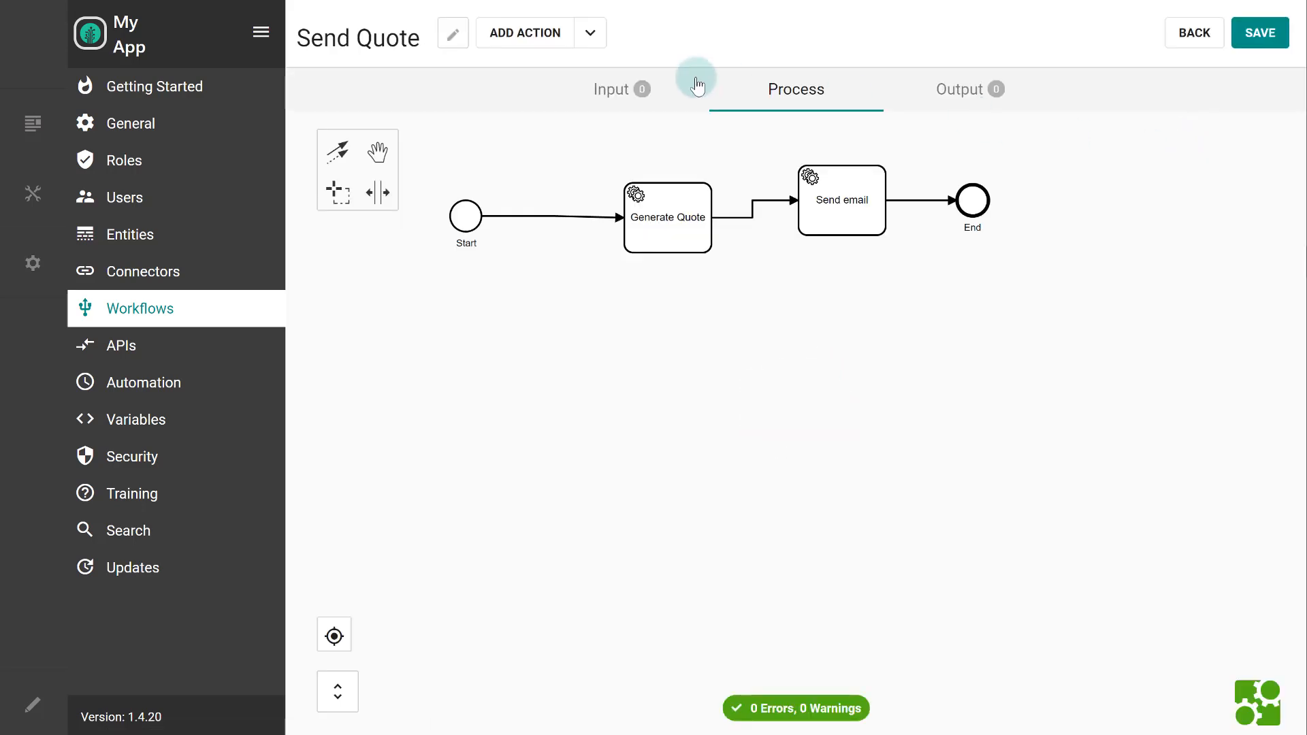
left_click(610, 90)
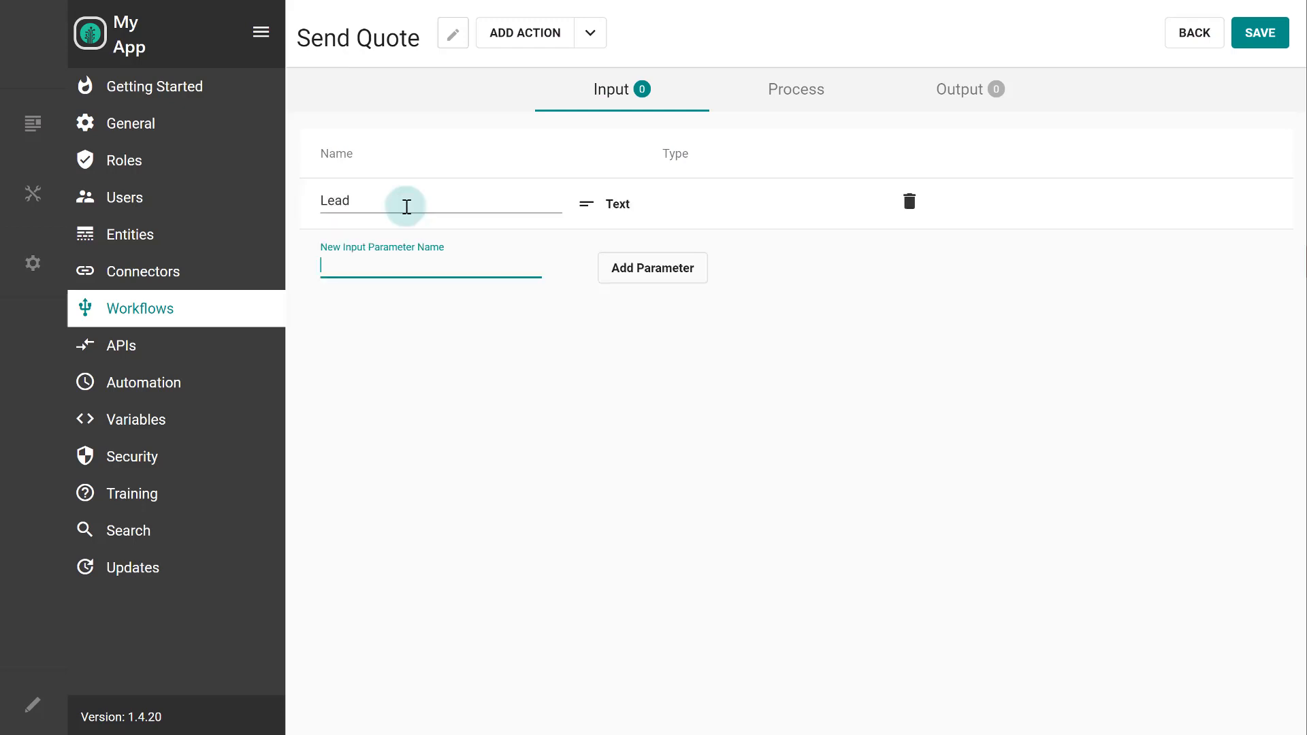
Add a Plan input and type Lead and Plan as the Lead and Plan entities
left_click(652, 268)
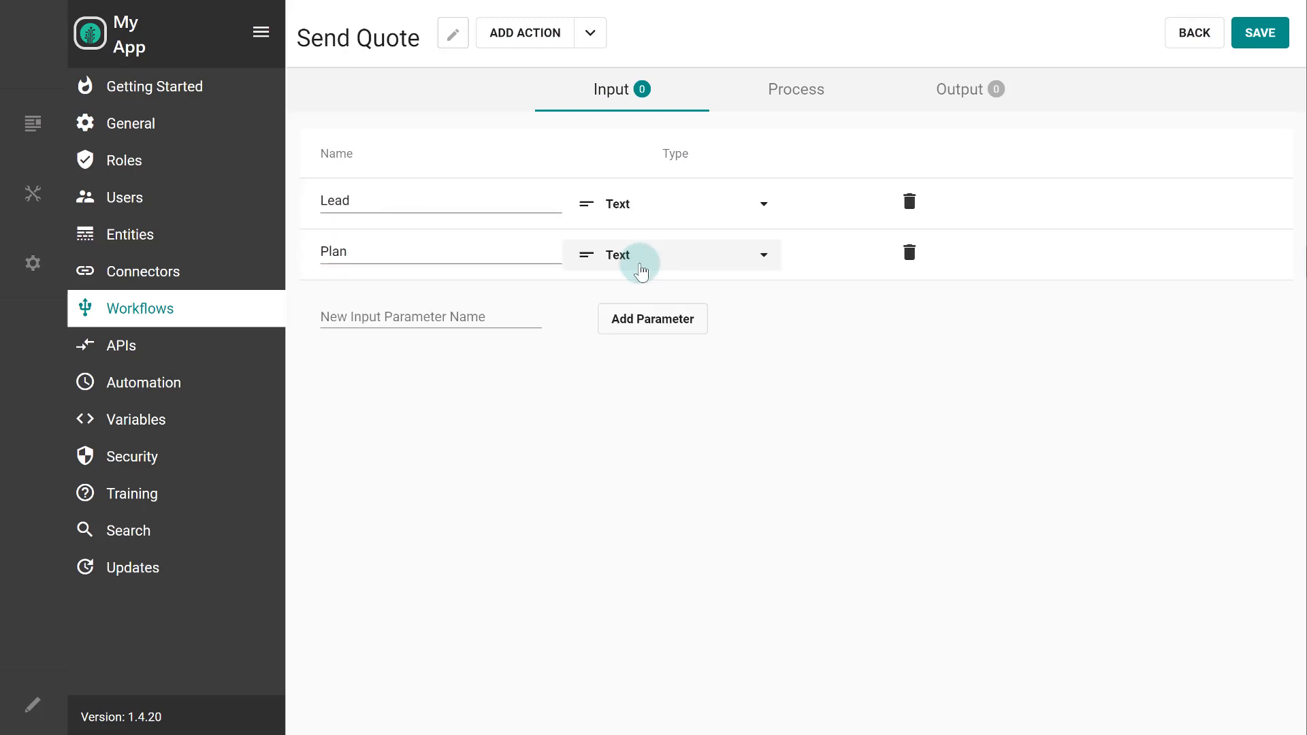
mouse_move(673, 218)
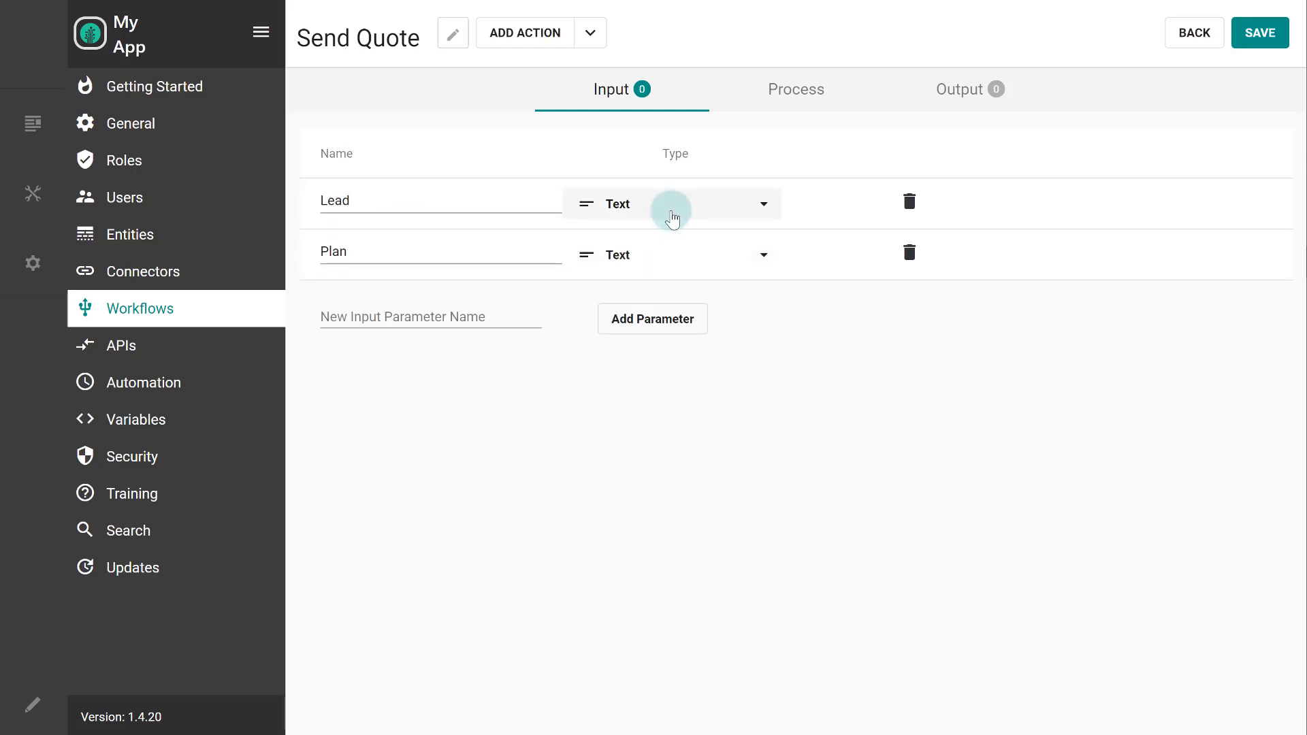
left_click(760, 204)
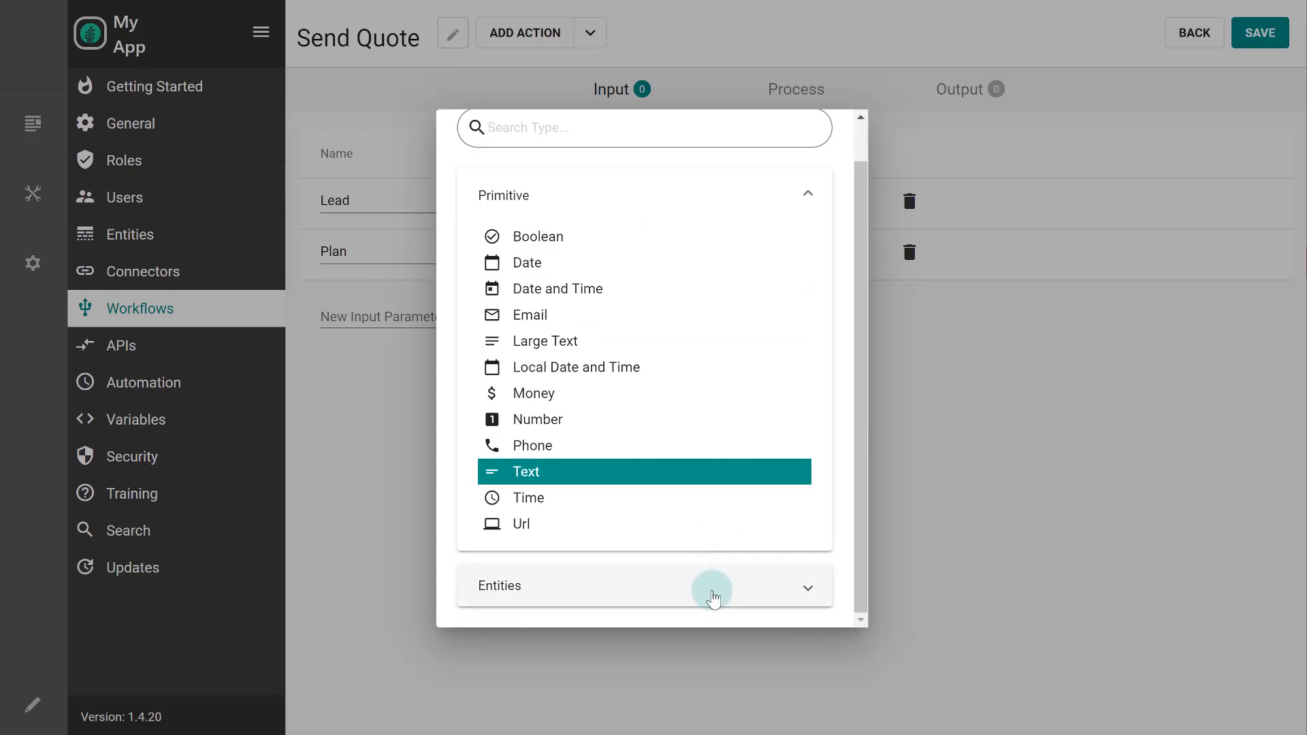
left_click(712, 586)
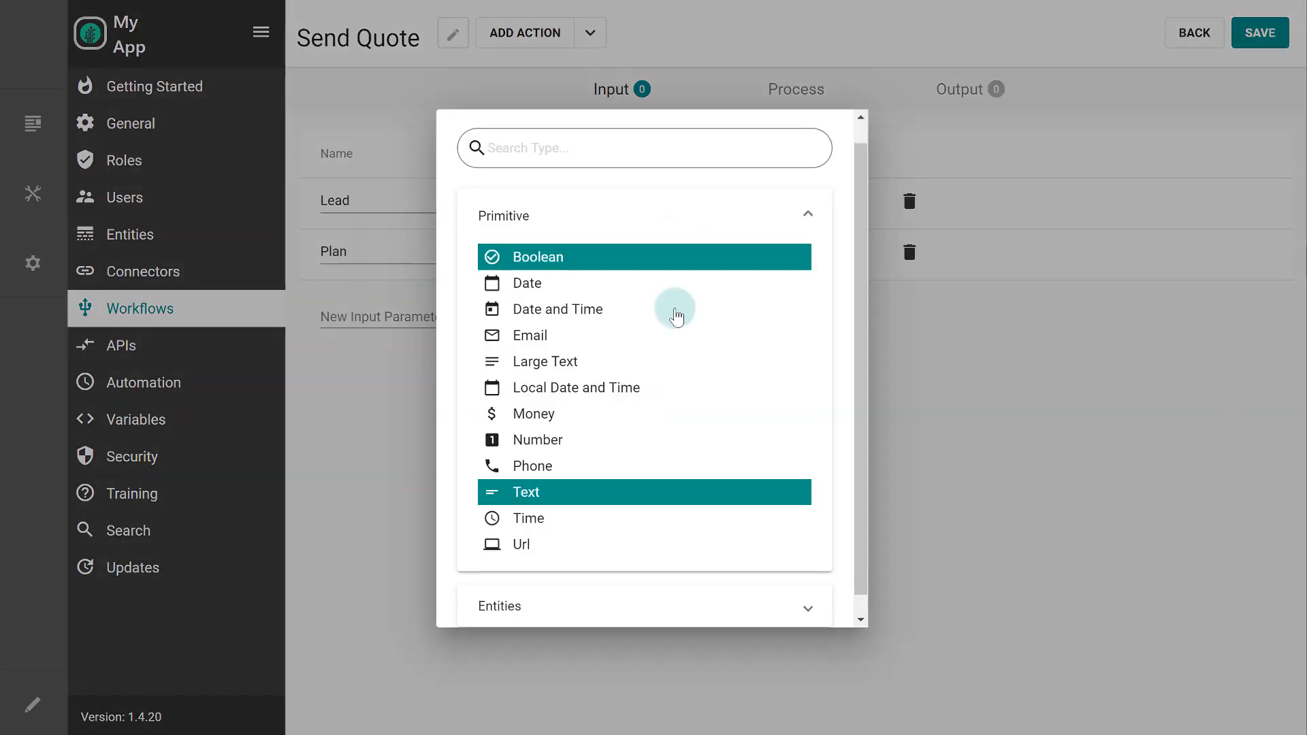
scroll("down", 3)
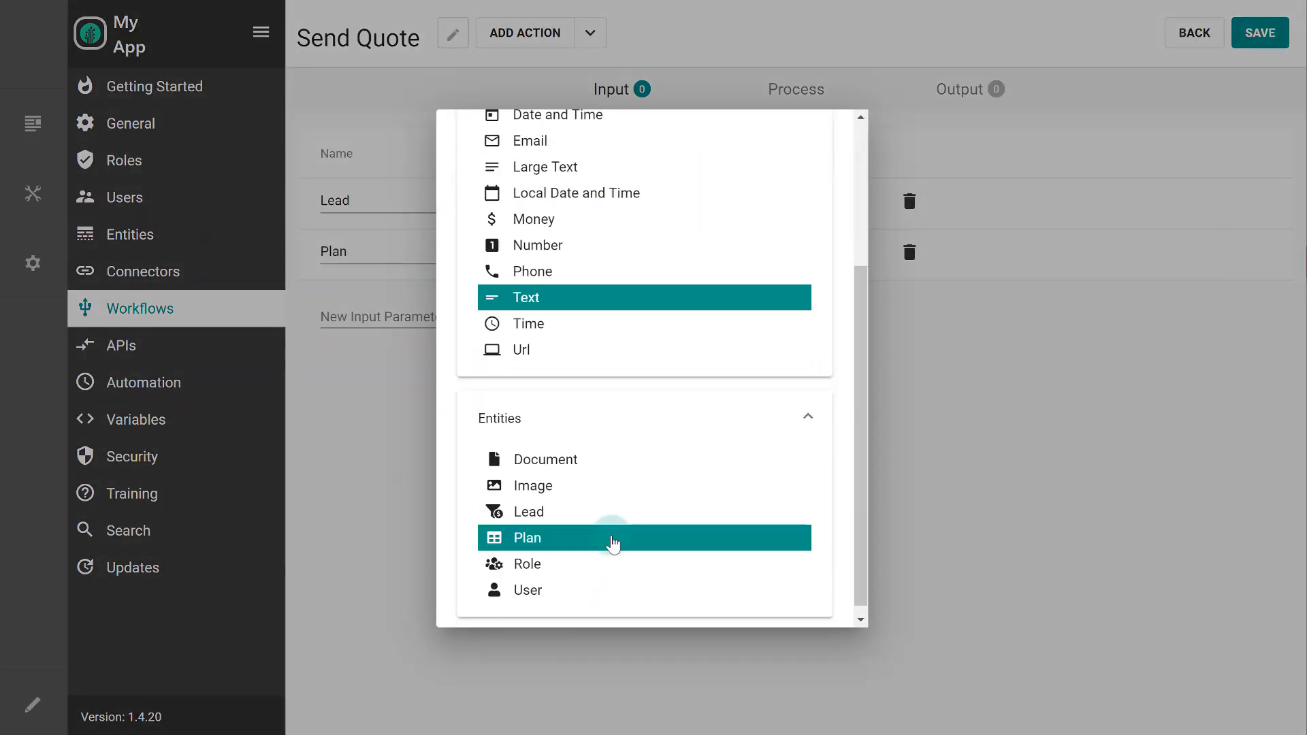
left_click(612, 537)
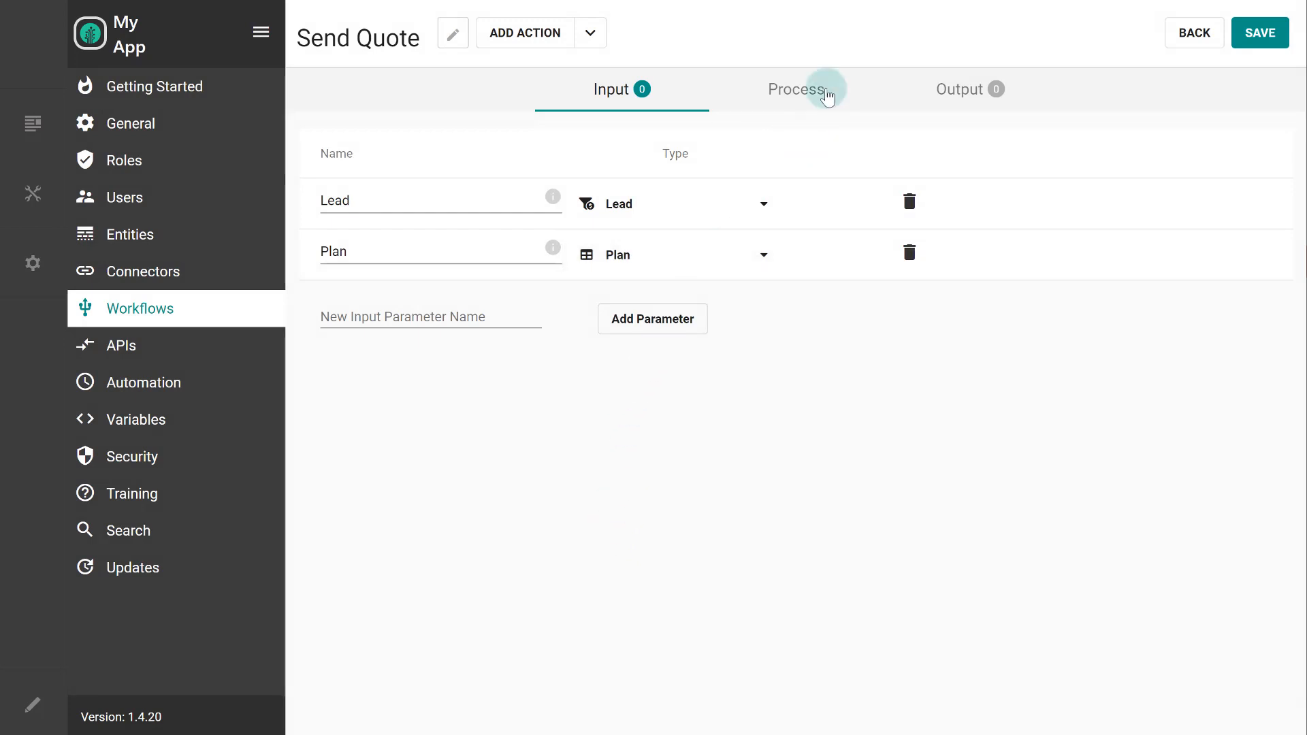
Update Generate Quote's HTML to use [Plan:Name] and $[Plan:MonthlyFee], and save it
left_click(795, 89)
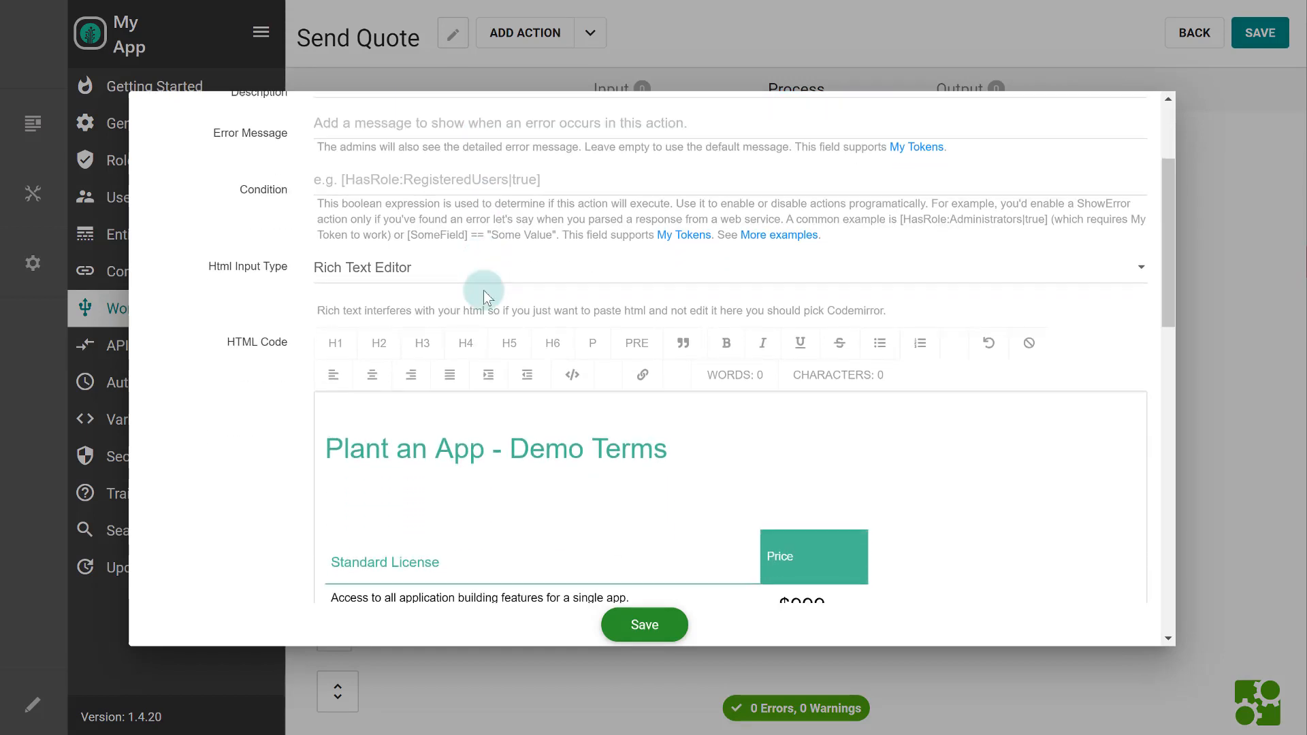
scroll("down", 3)
type("[Plan:Name]")
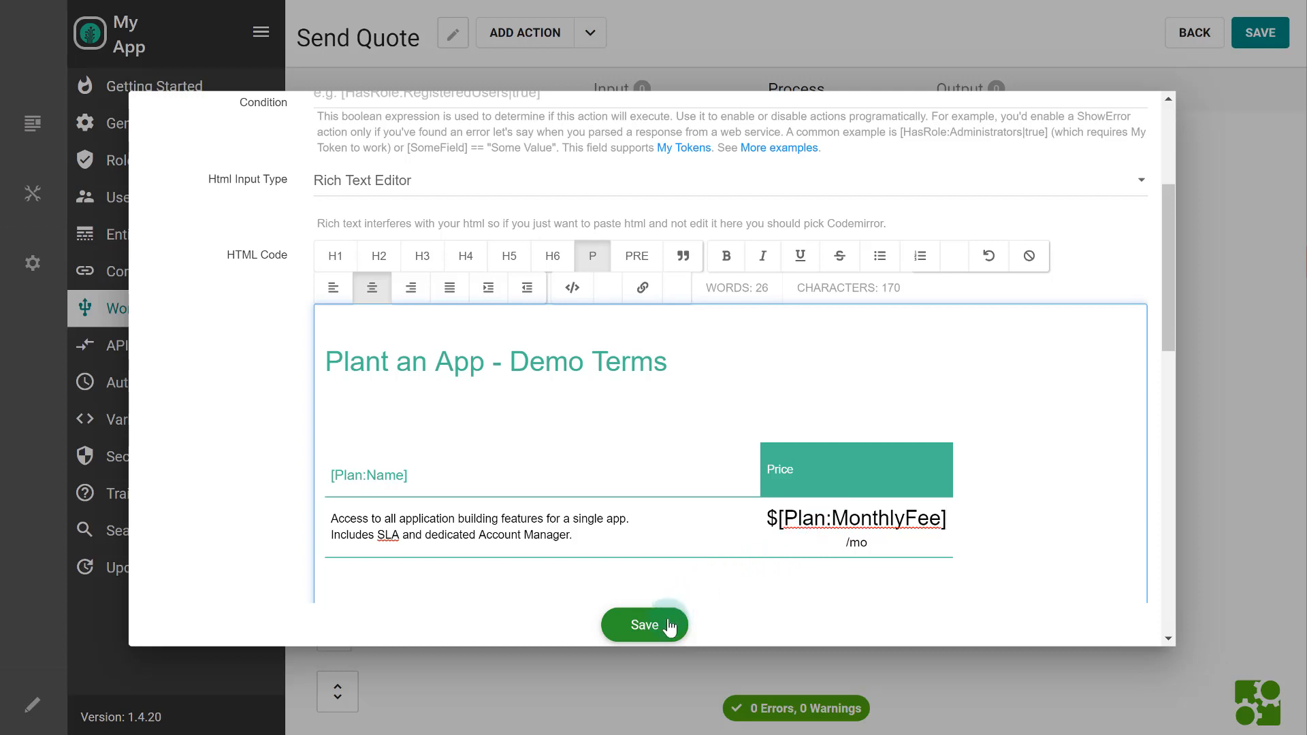
left_click(644, 625)
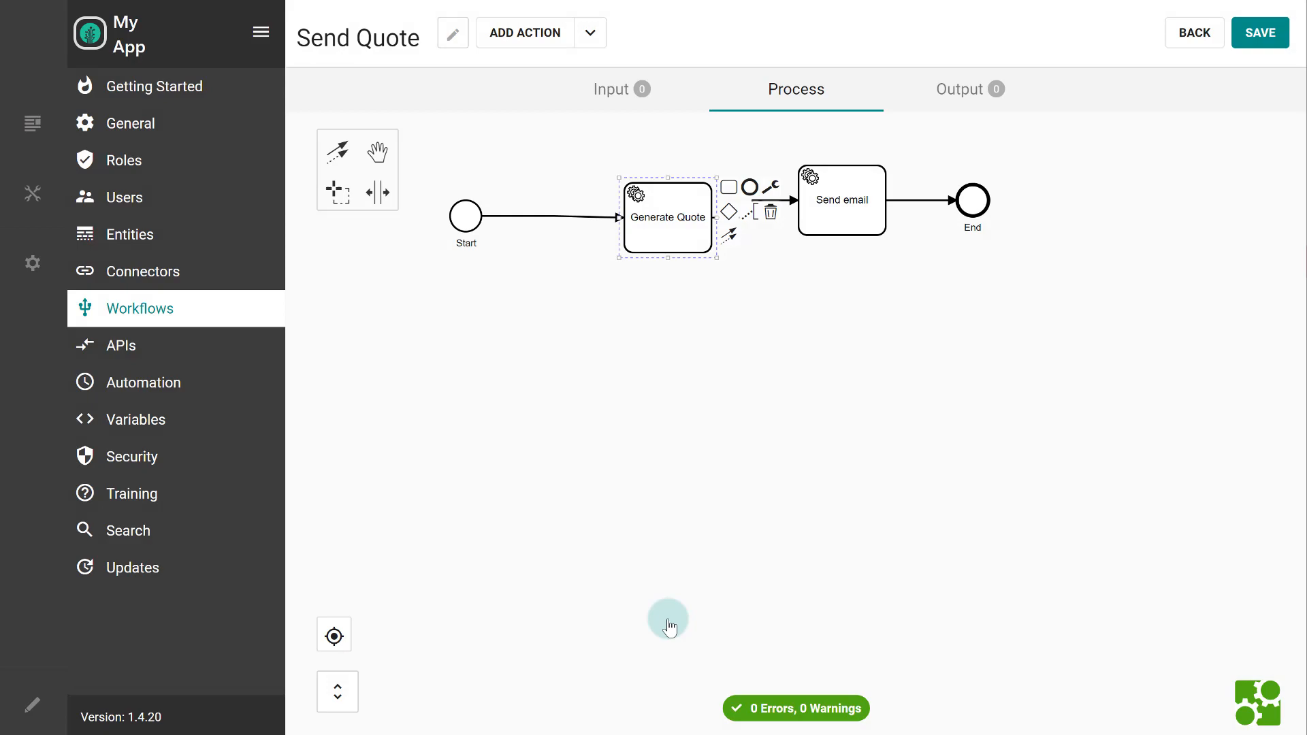
Set the Send email action's To field to [Lead:Email] and save it
double_click(842, 199)
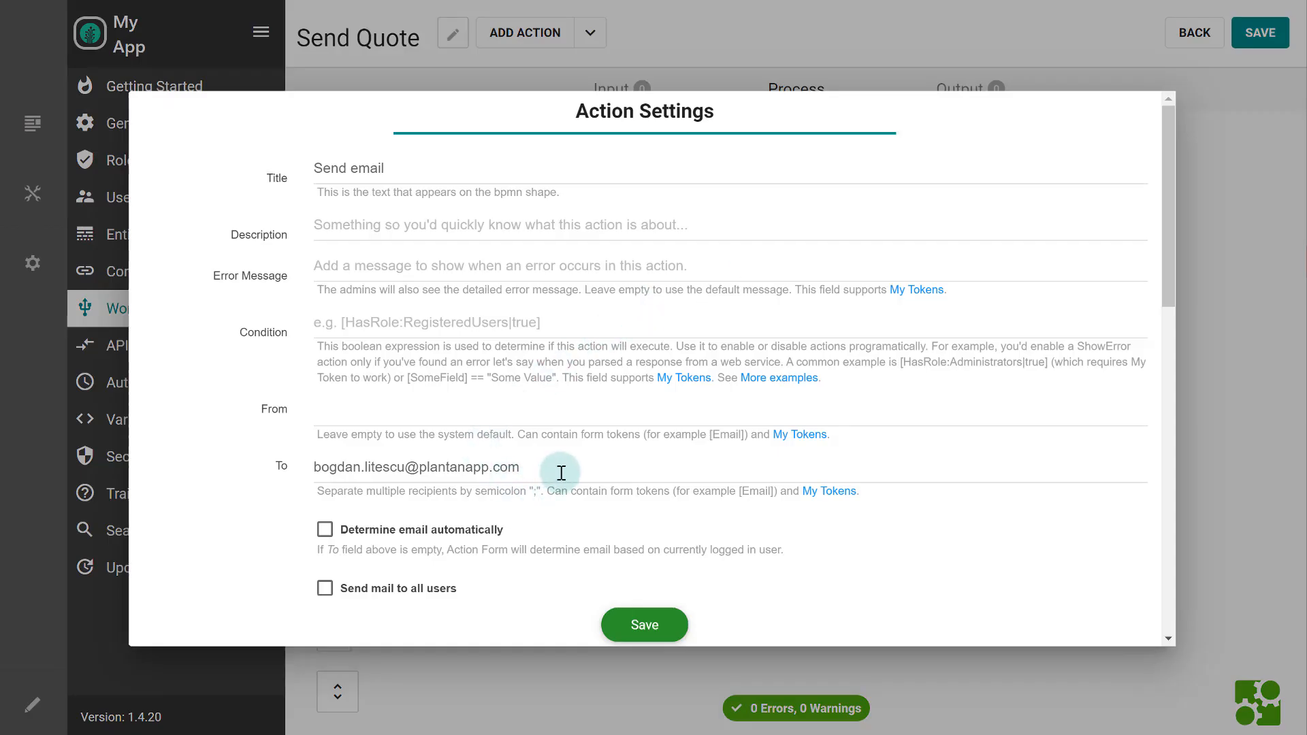
type("[Lead:Email")
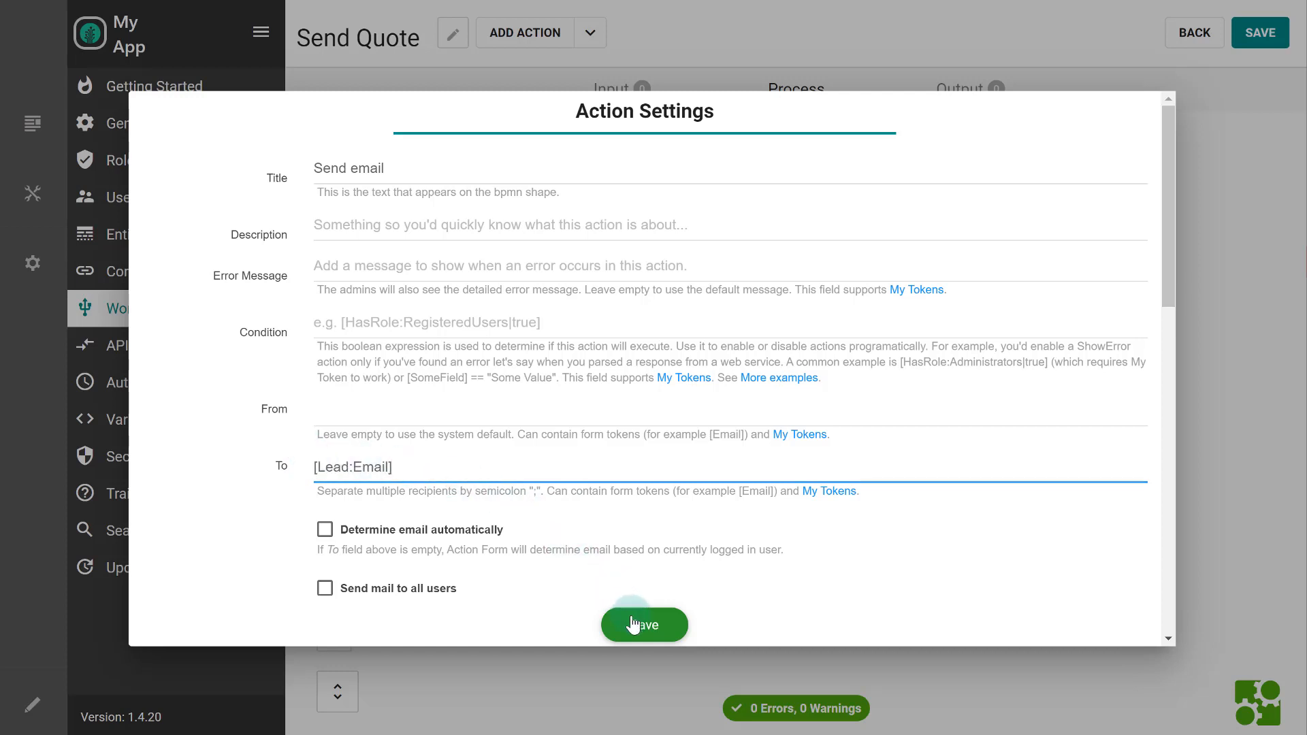
left_click(644, 625)
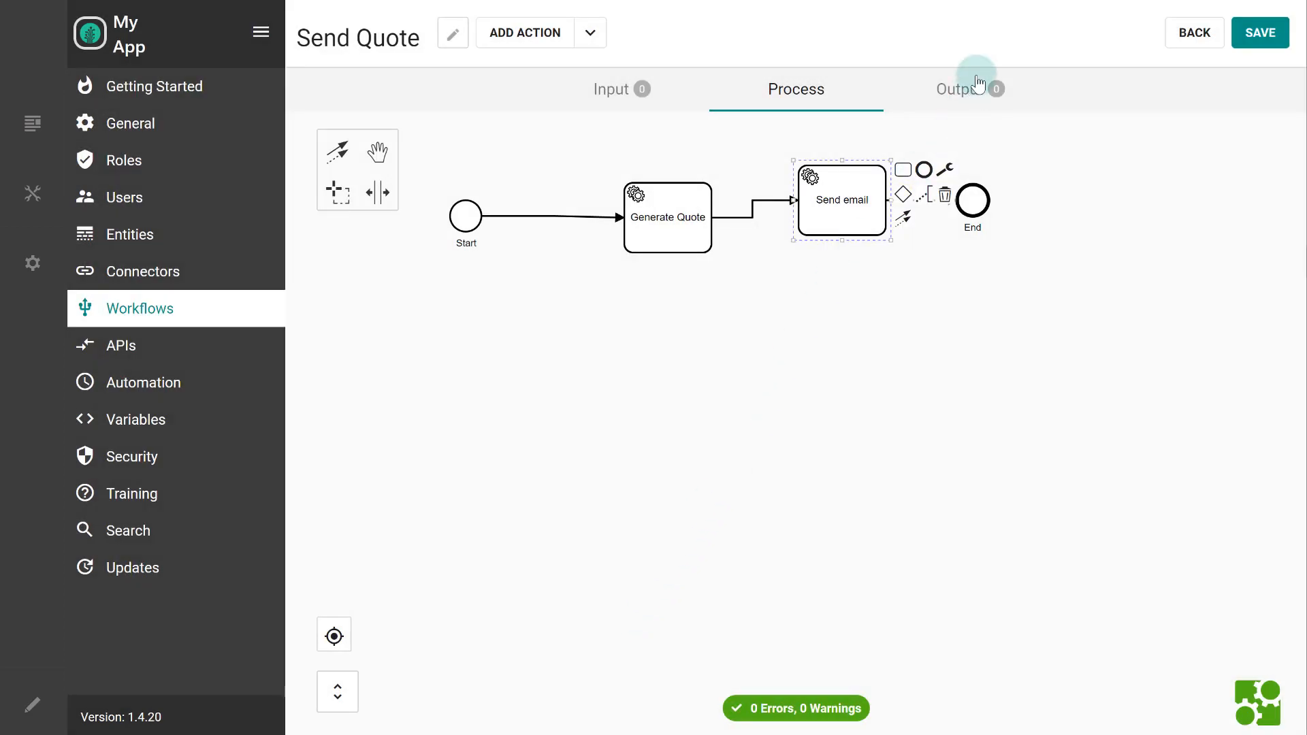
Add a QuoteDate output with value [DateTime:Now] and save the Send Quote workflow
left_click(958, 90)
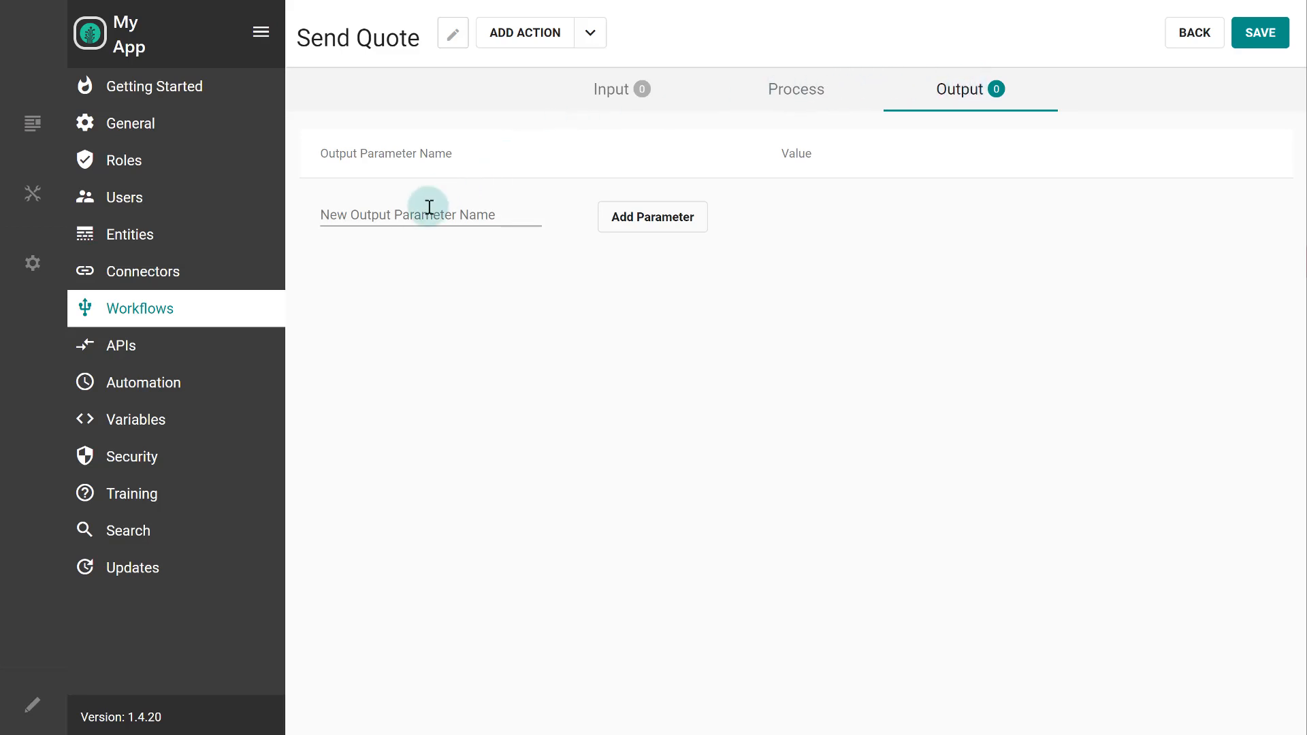
type("QuoteDate")
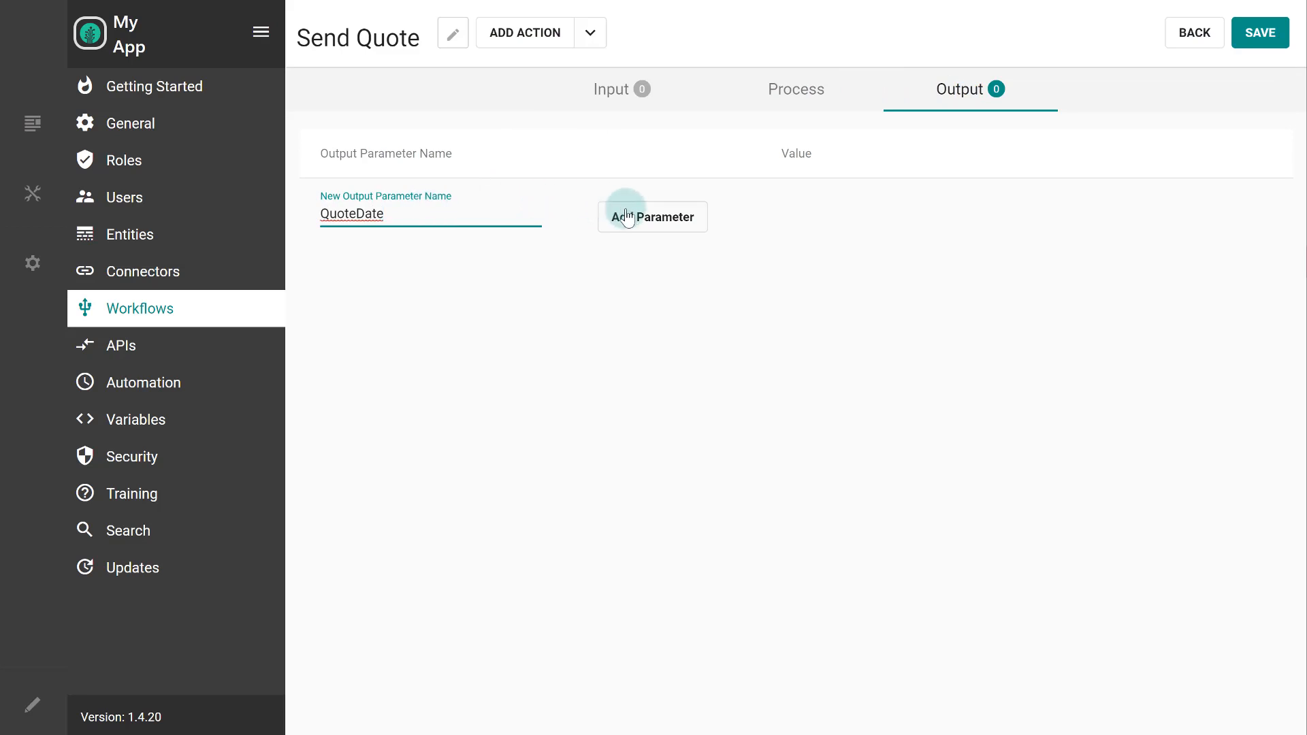
left_click(653, 216)
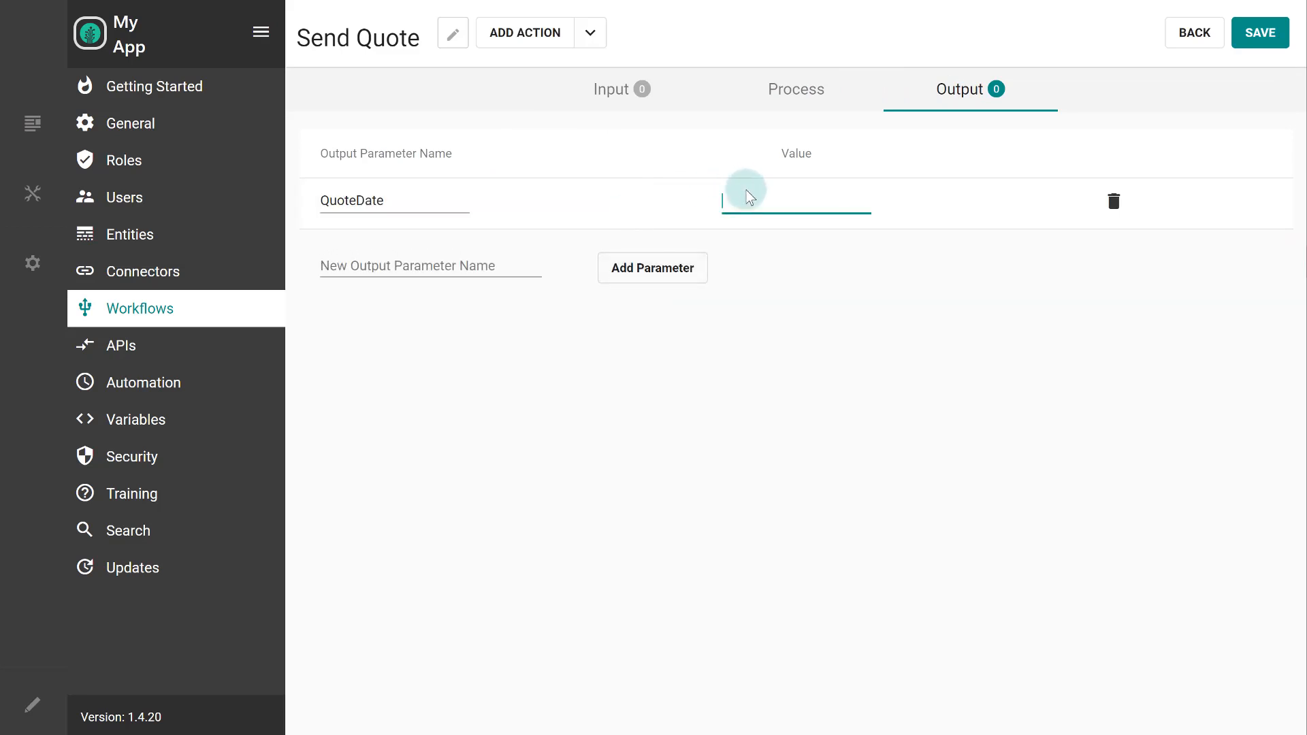
type("[DateTime:Now]")
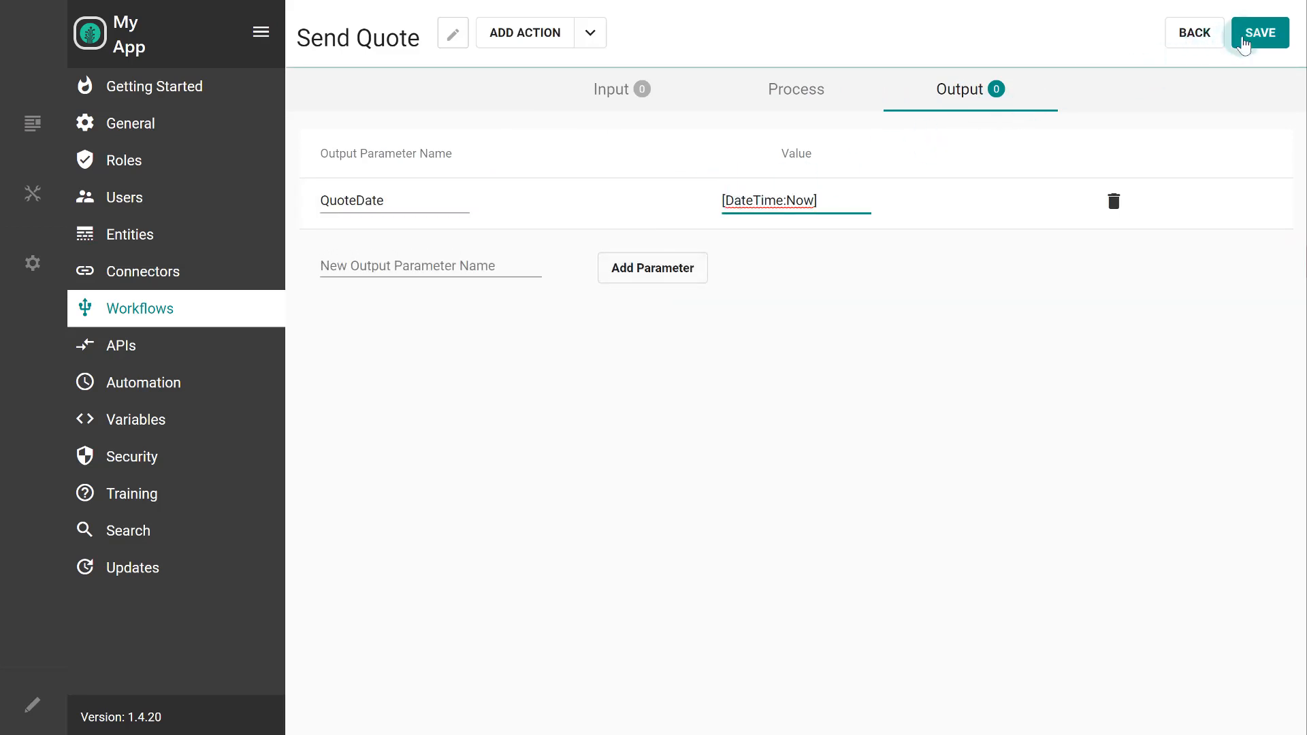
left_click(1259, 33)
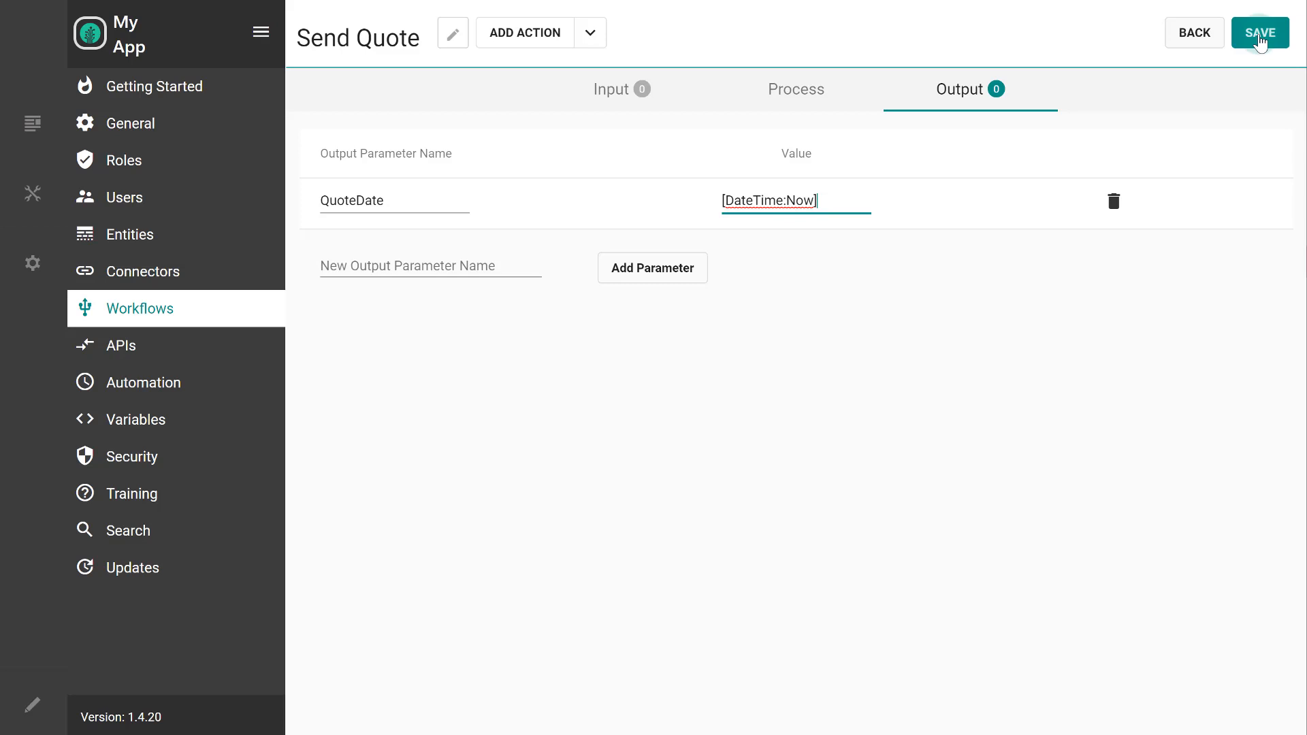
left_click(1260, 33)
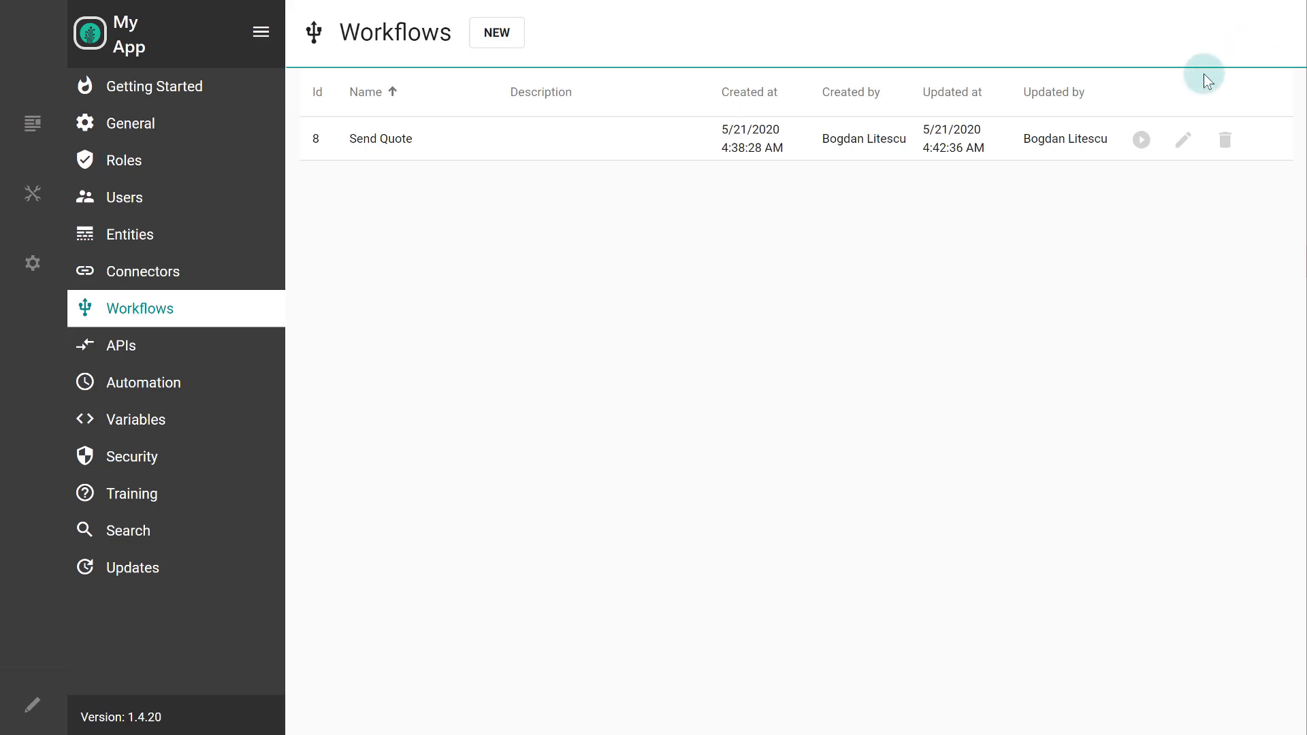
Run a test of Send Quote with Lead Record Id 1 and Plan Record Id 2
left_click(1141, 139)
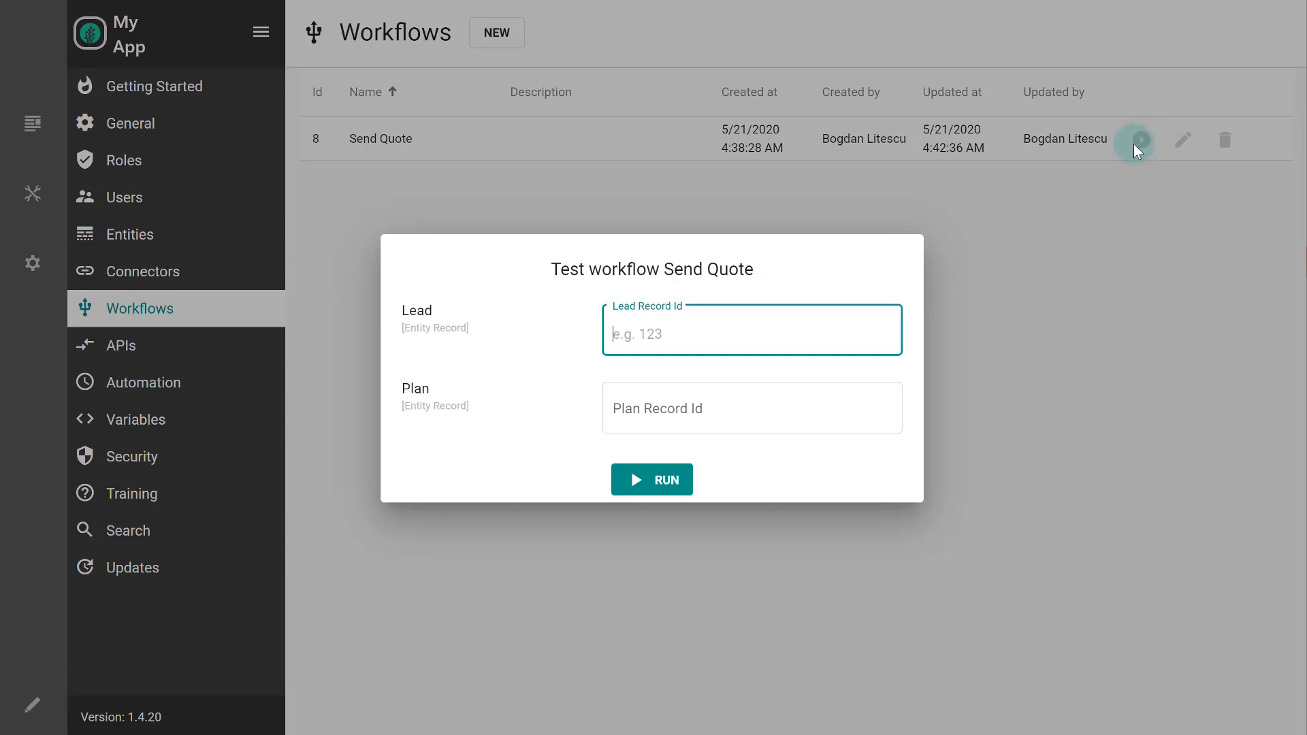
type("1")
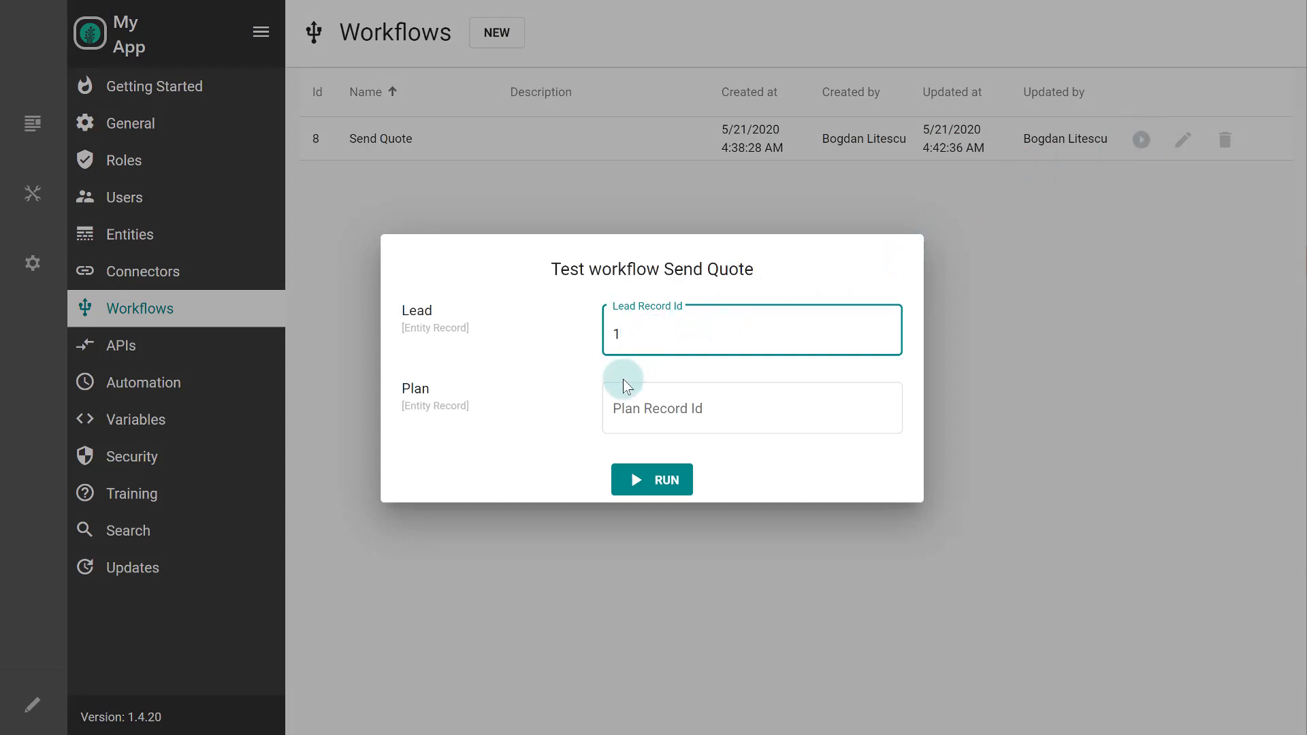
type("2")
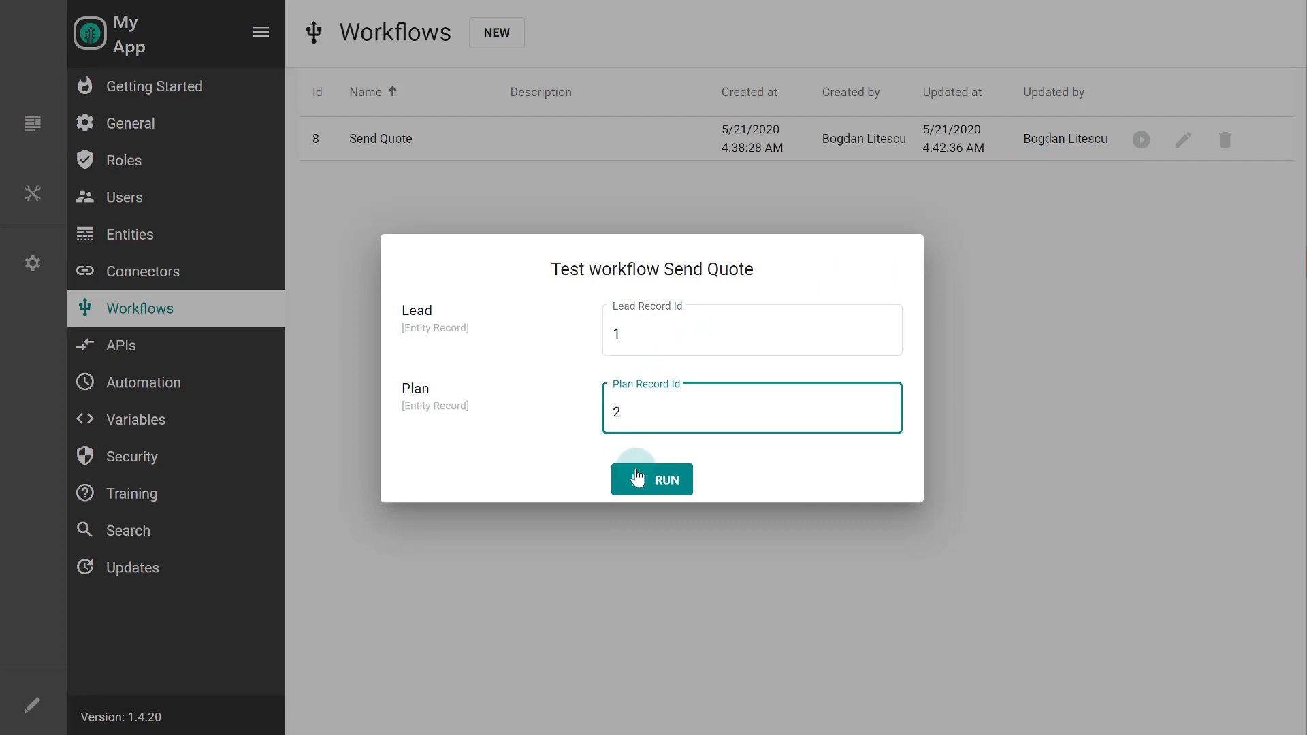
left_click(652, 479)
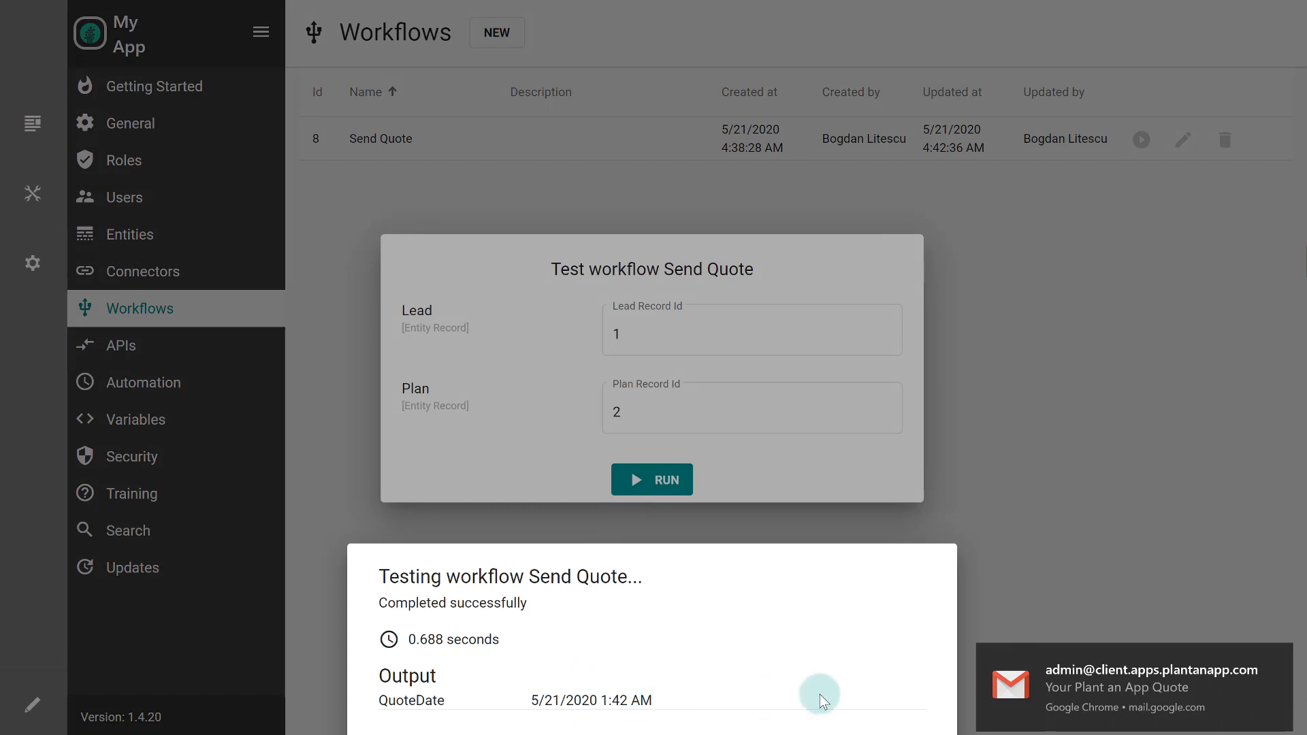
View the received quote email in Gmail and preview its PDF showing Enterprise at $995/mo
left_click(1130, 688)
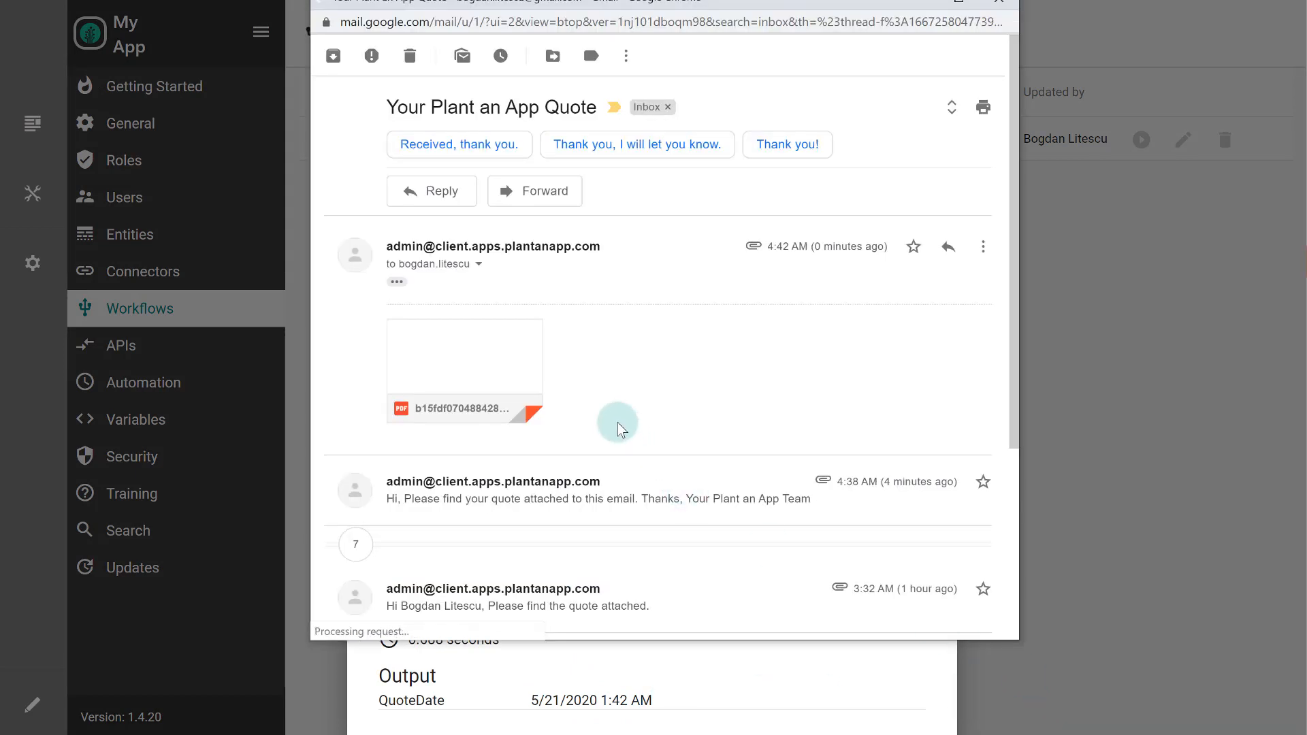
left_click(465, 356)
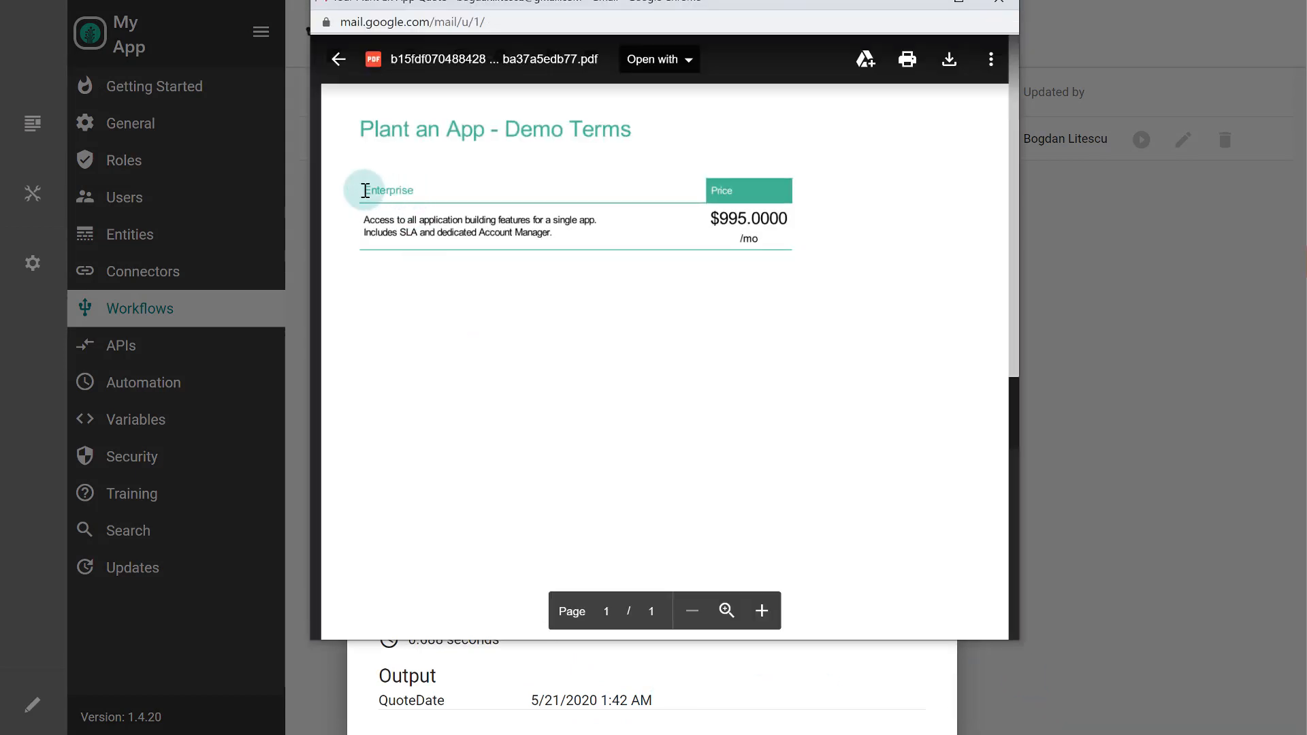